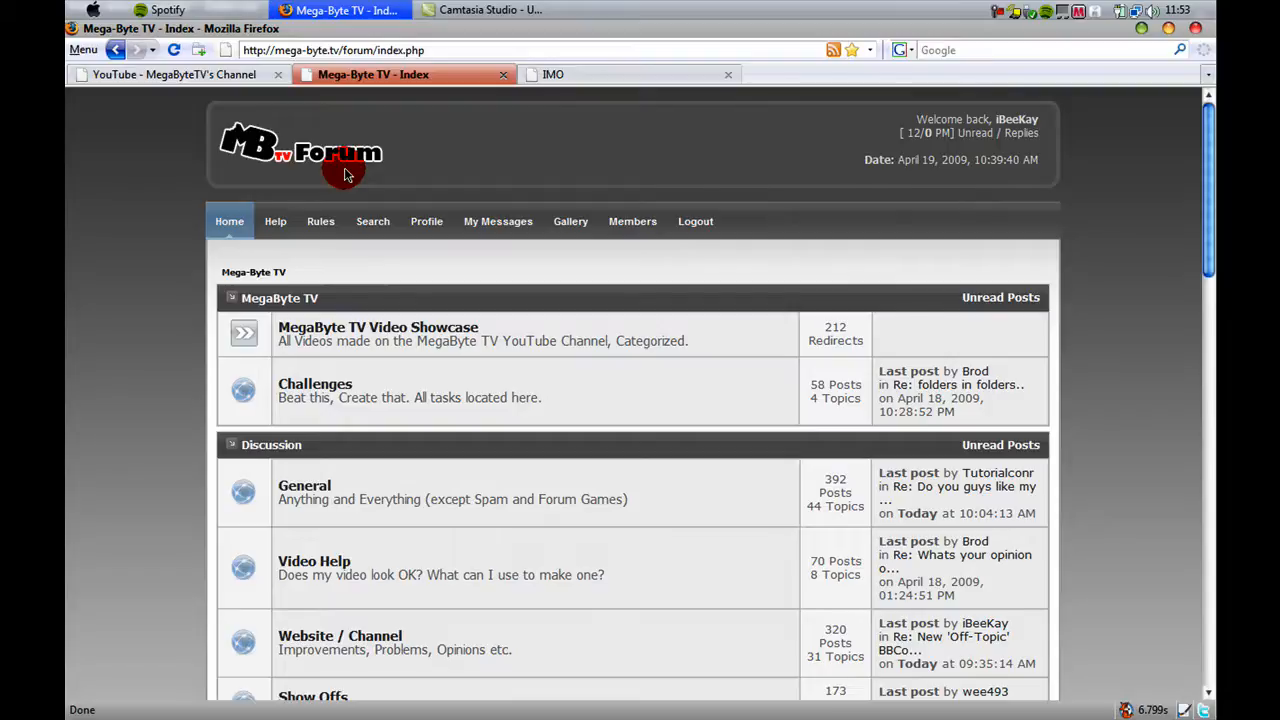
mouse_move(500, 92)
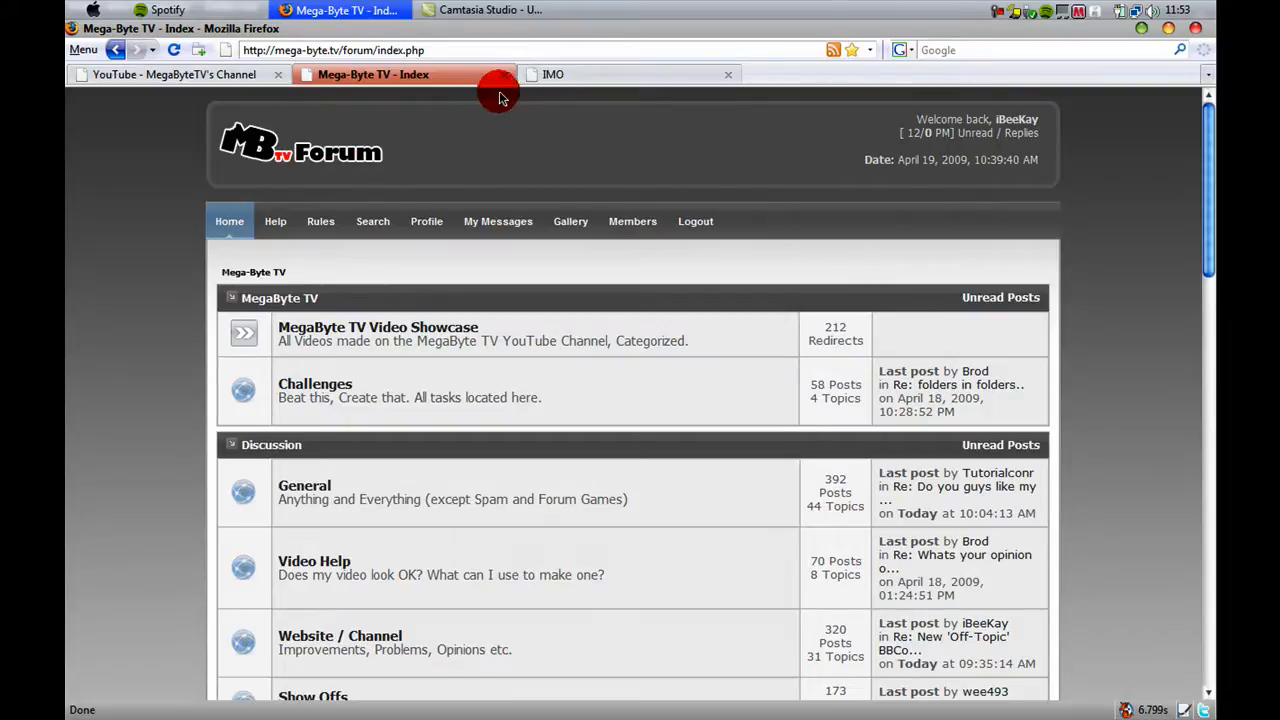
- Switch to the imo.im sign-in page and focus the empty username field
left_click(552, 74)
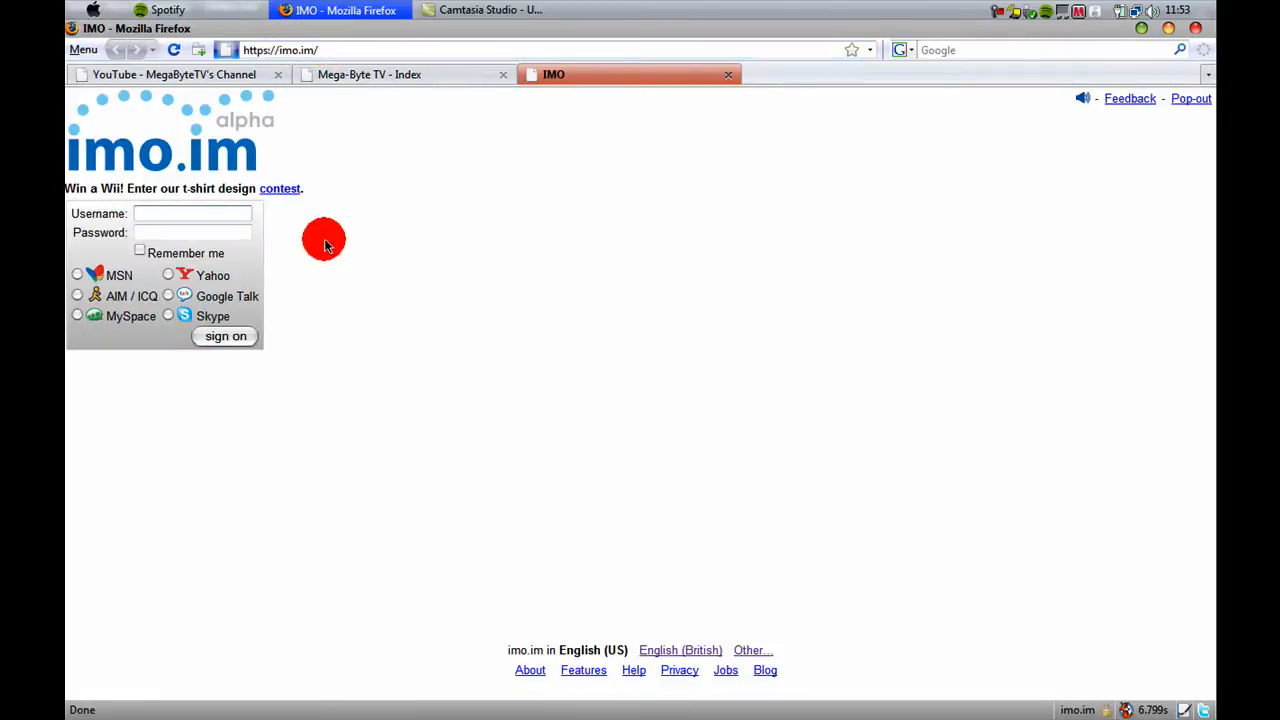
left_click(192, 212)
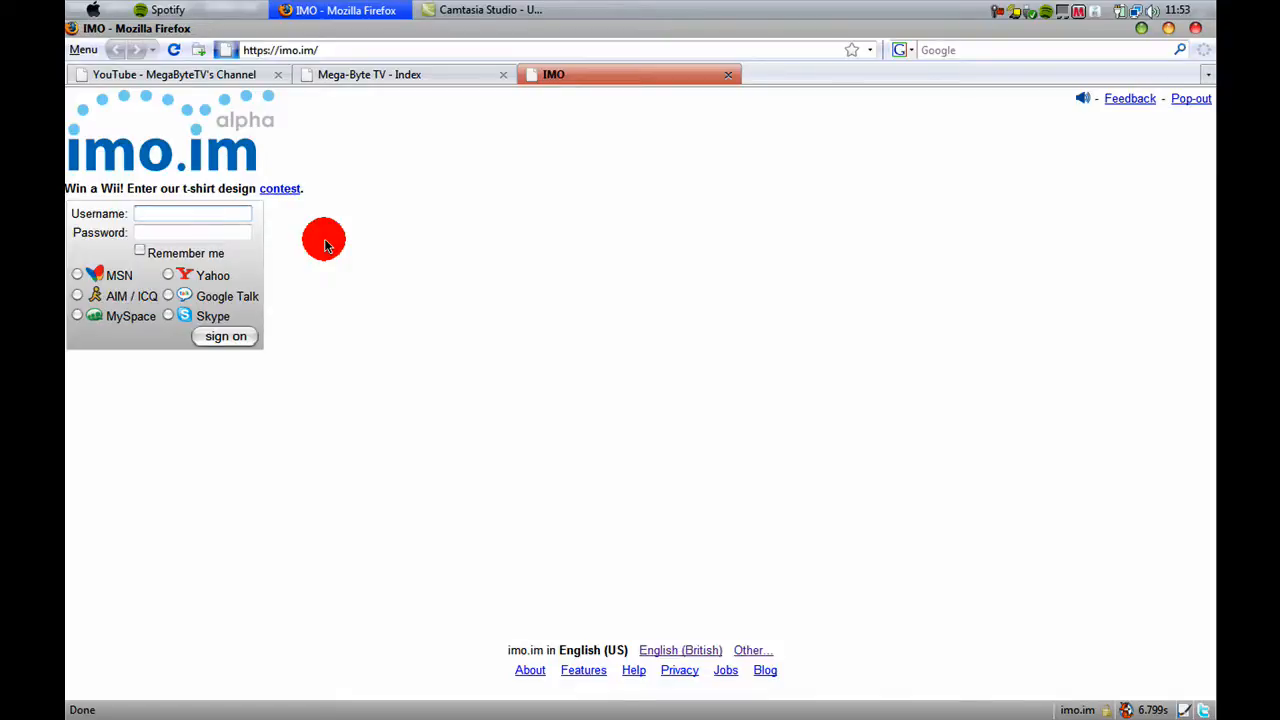
left_click(192, 212)
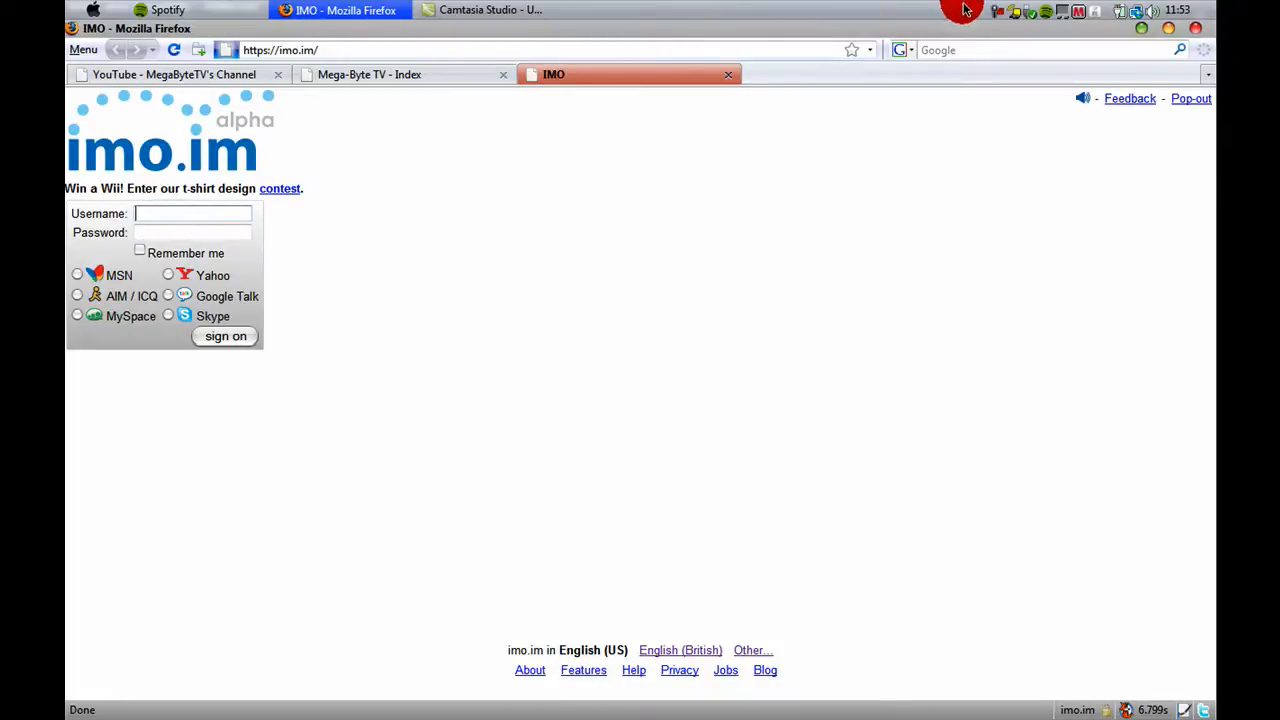
- Sign in to the MSN and Skype accounts so the buddy list shows echo123 and the Offline group
left_click(1000, 12)
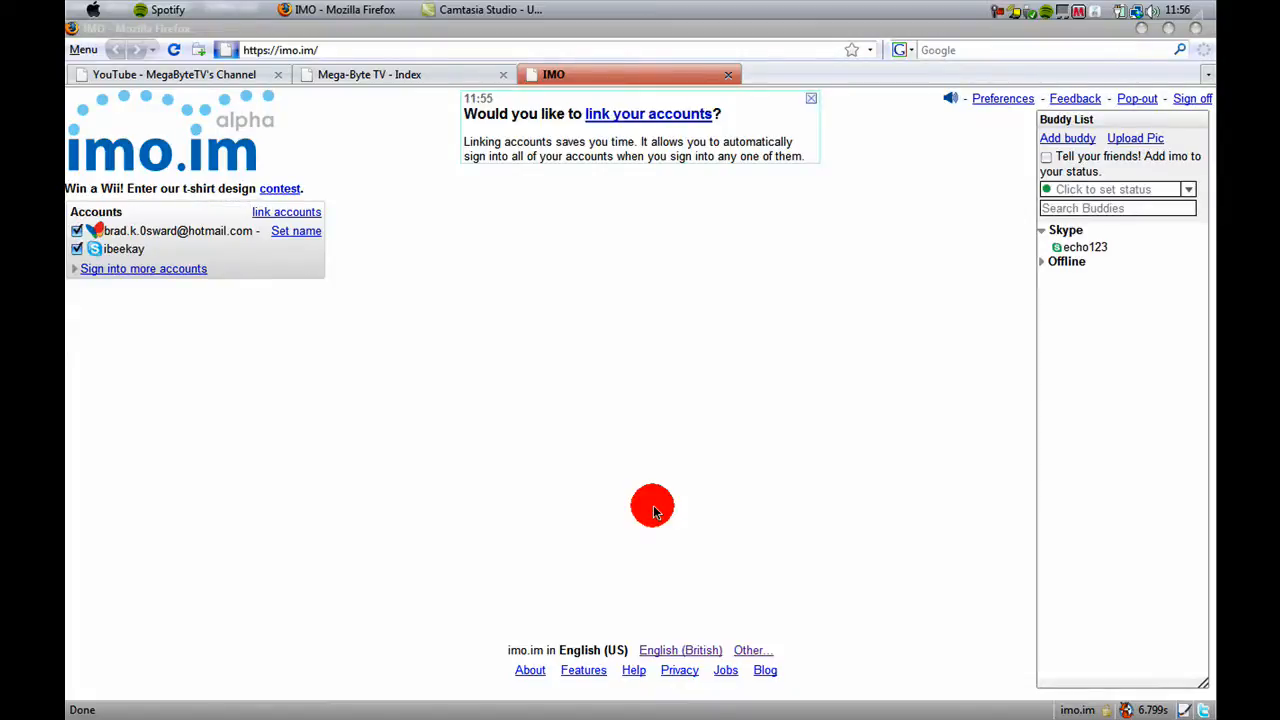
mouse_move(340, 390)
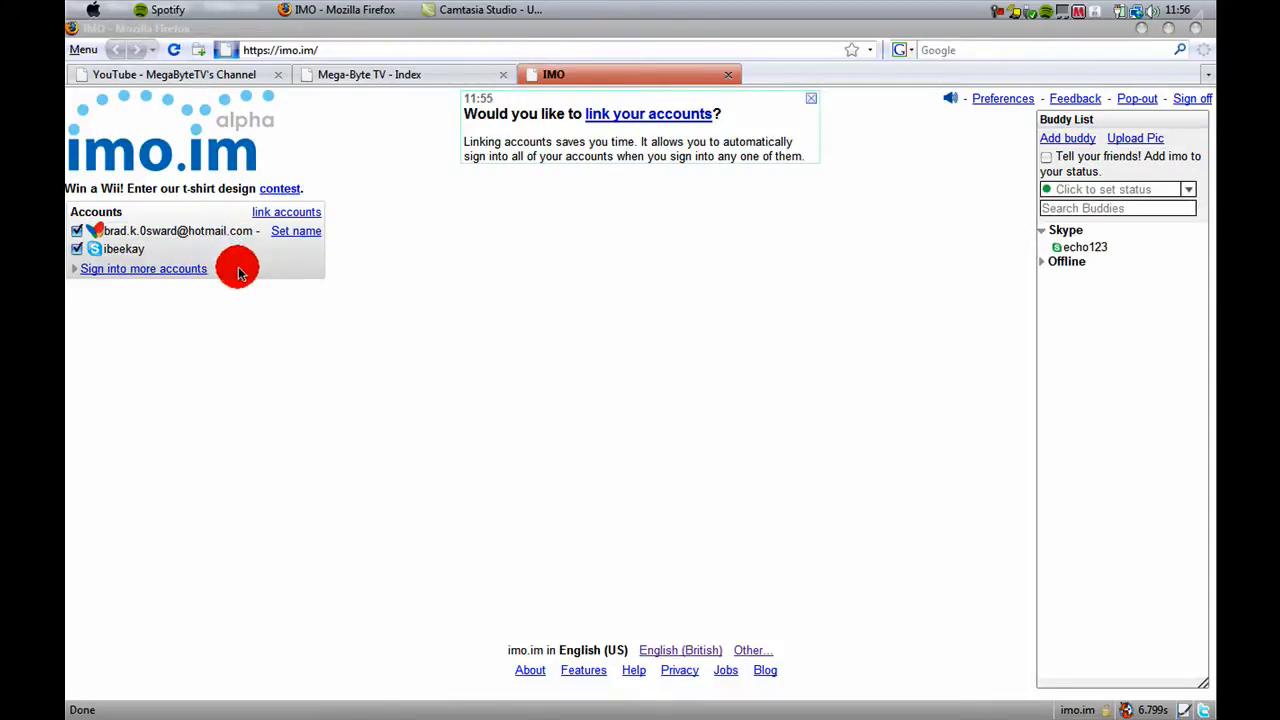
mouse_move(692, 264)
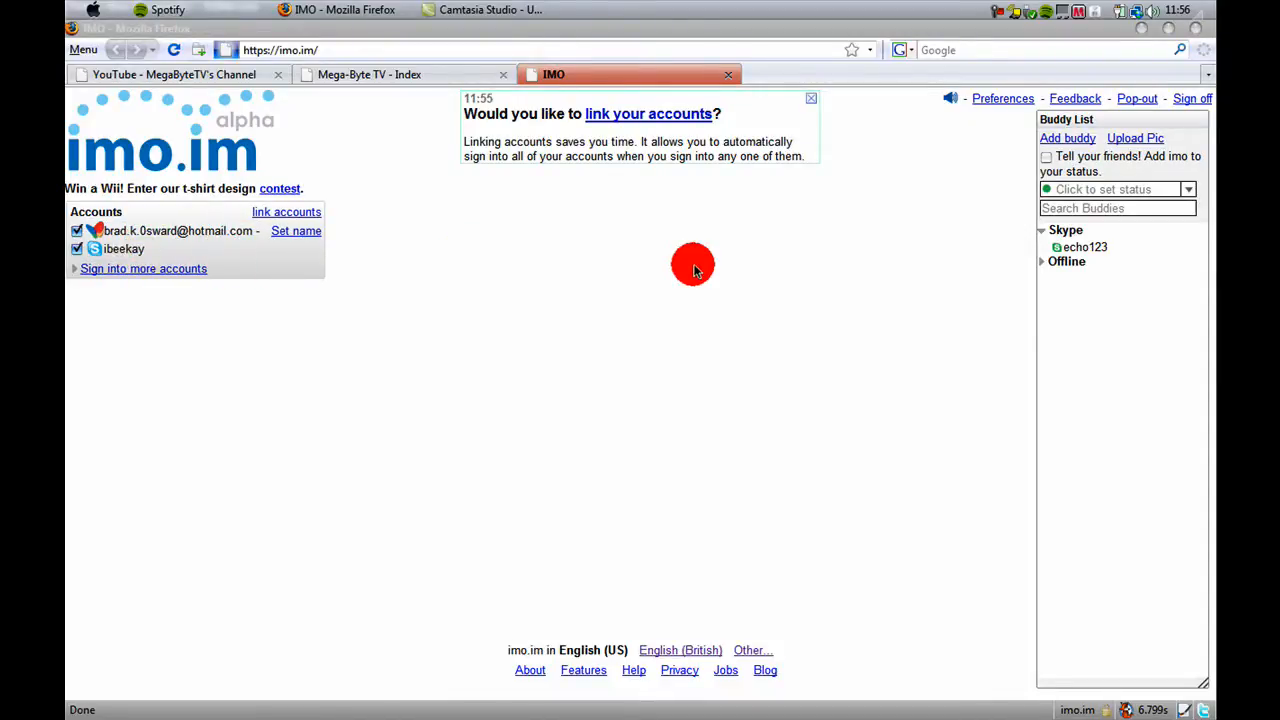
left_click(1084, 248)
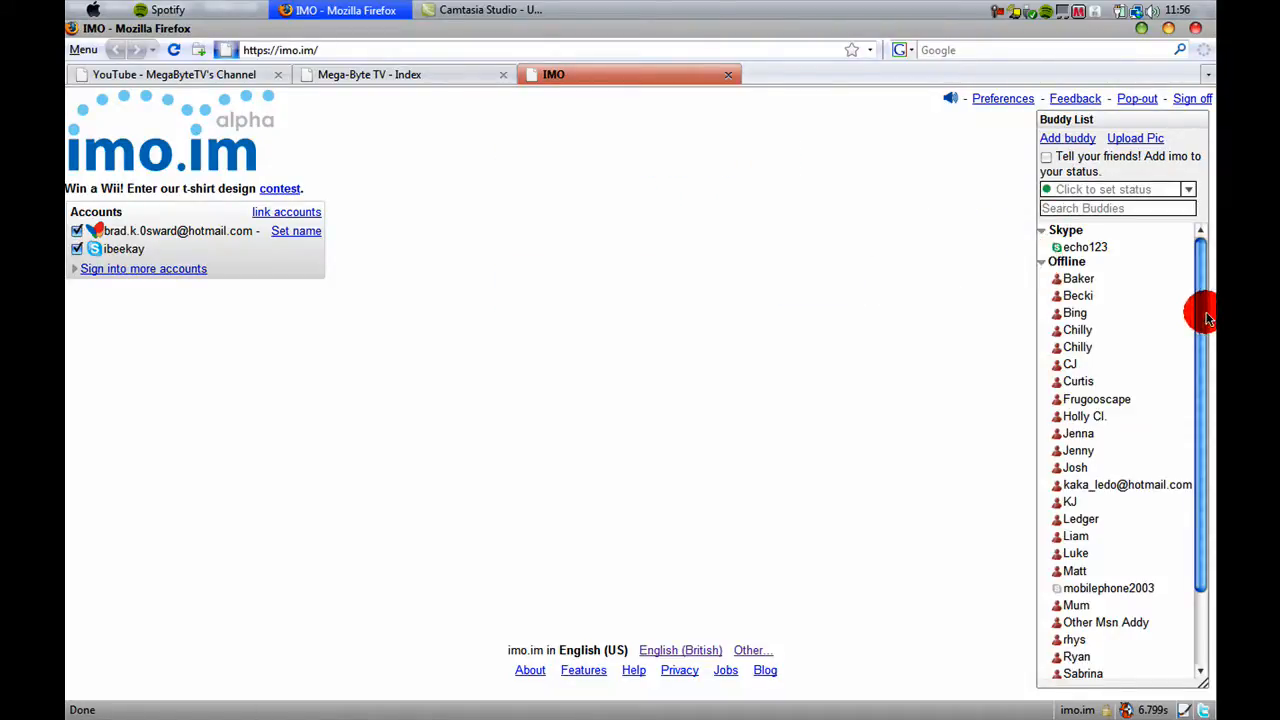
scroll("down", 3)
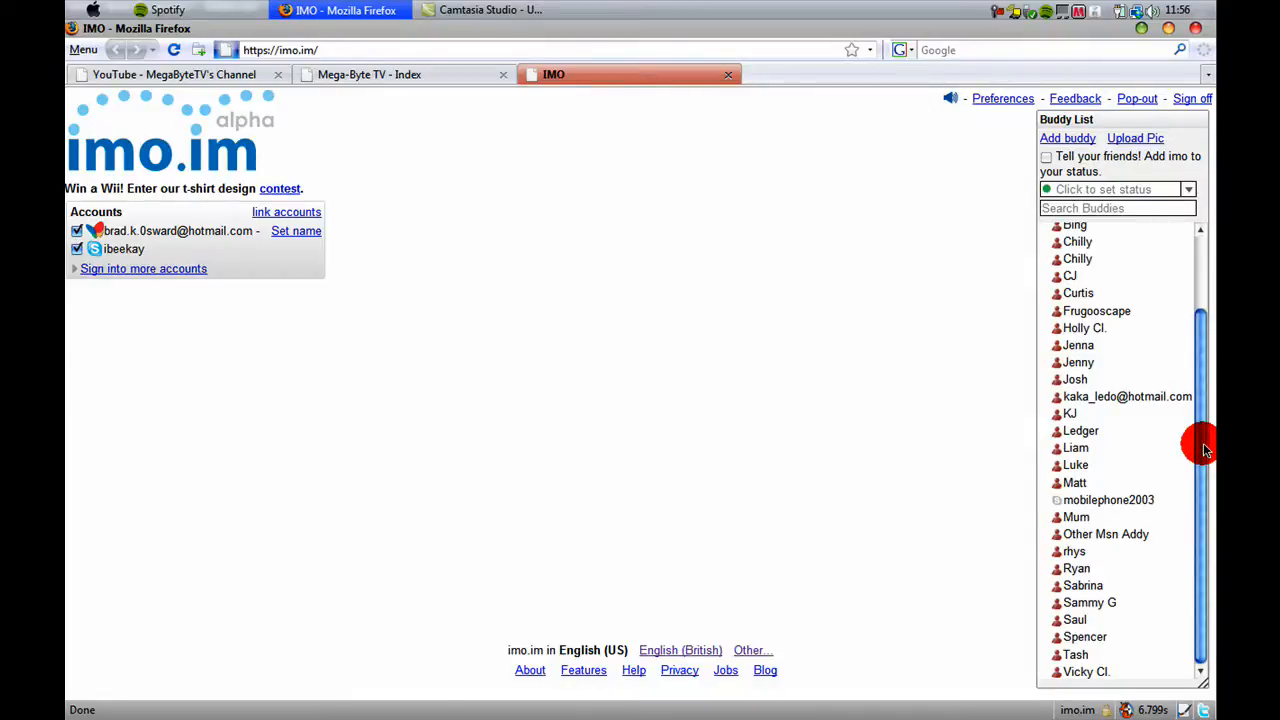
left_click(1108, 500)
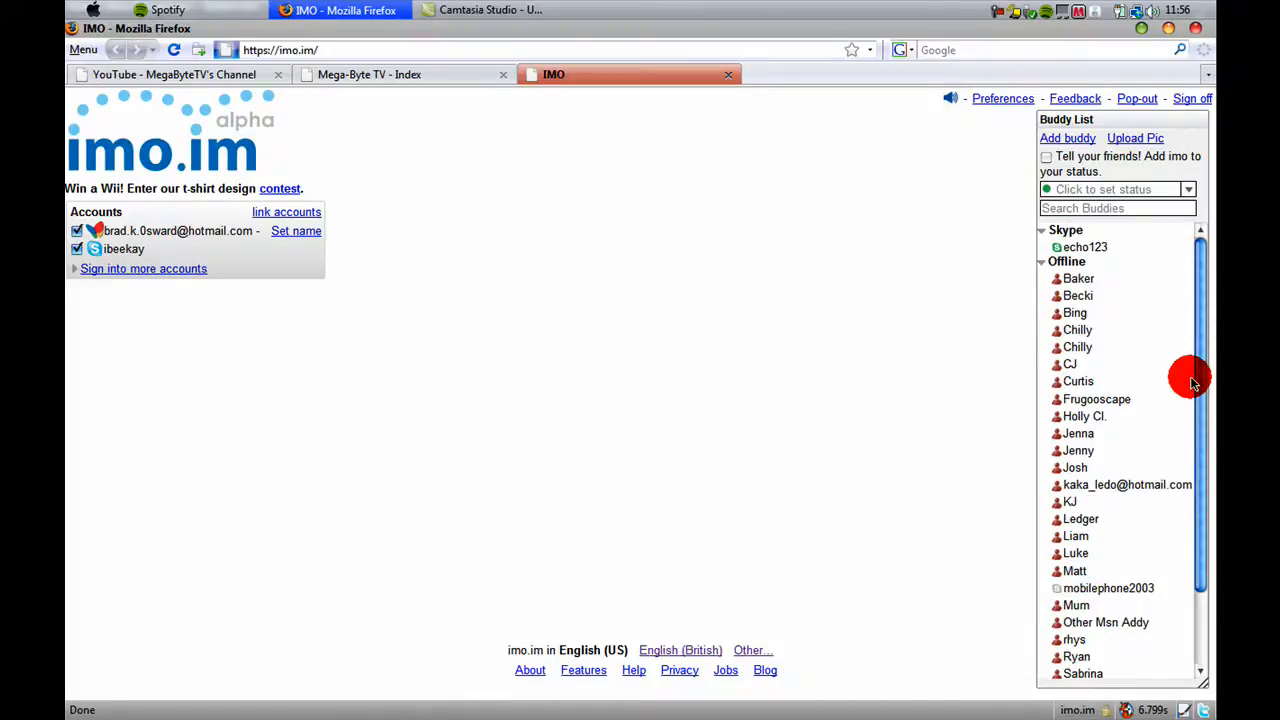
- Start a chat with the Skype contact echo123 from the buddy list
left_click(1084, 248)
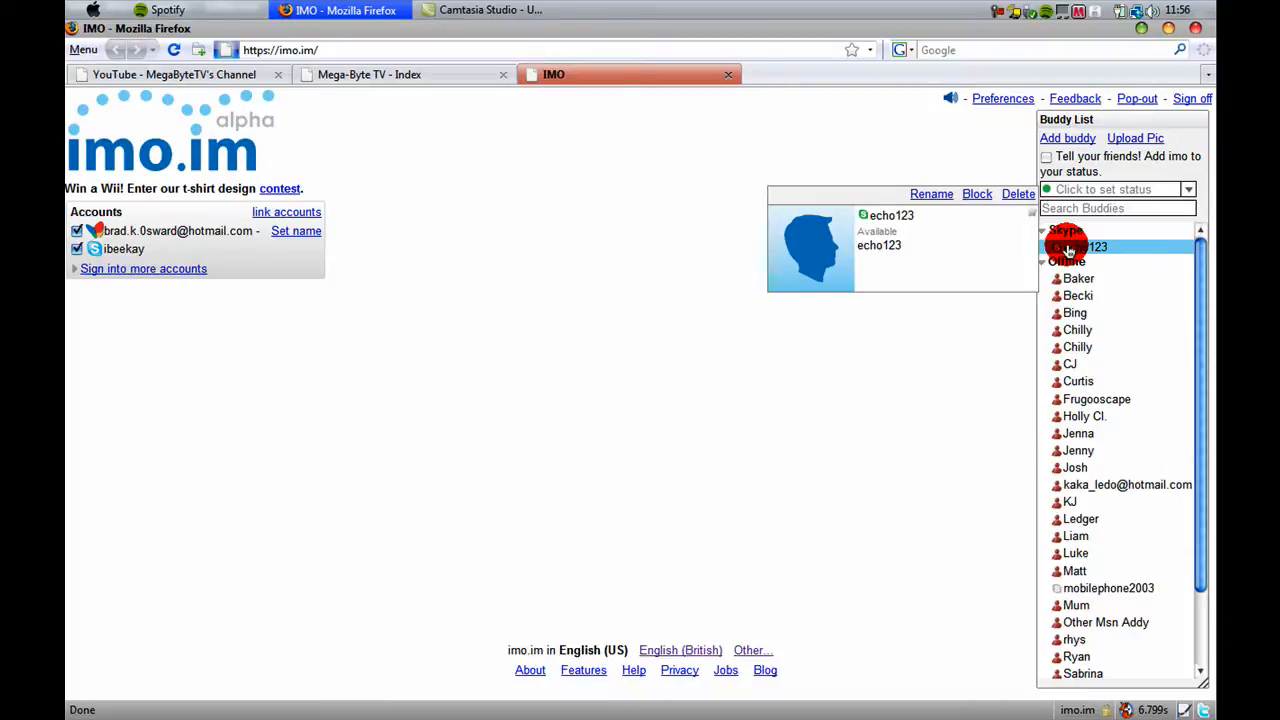
left_click(1084, 248)
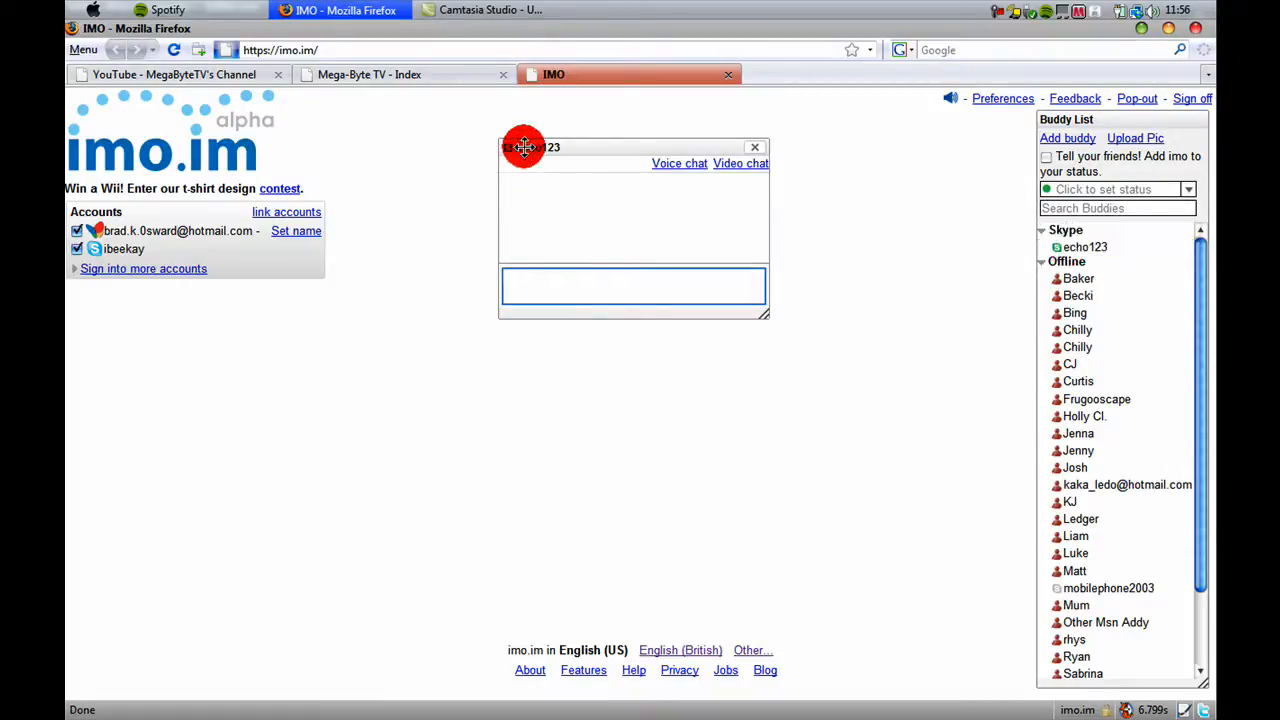